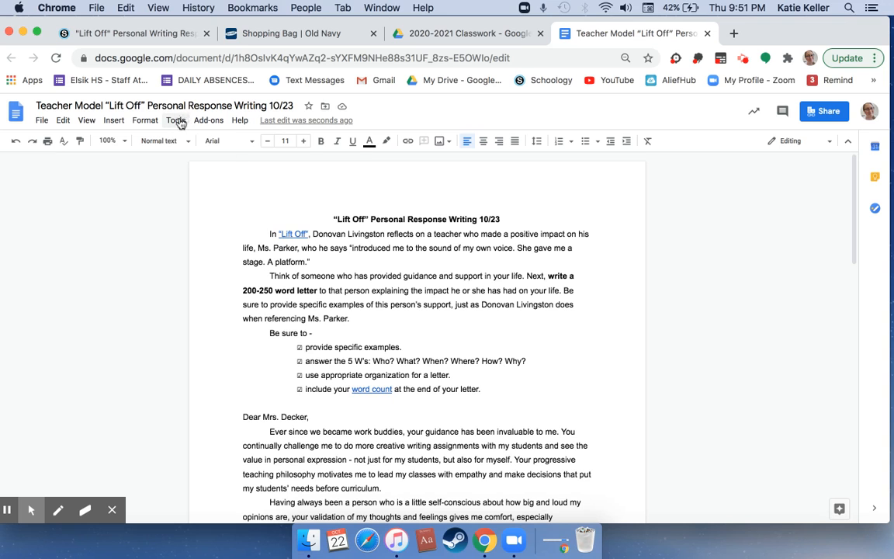
Enable 'Display word count while typing' in the Tools word count dialog
left_click(176, 120)
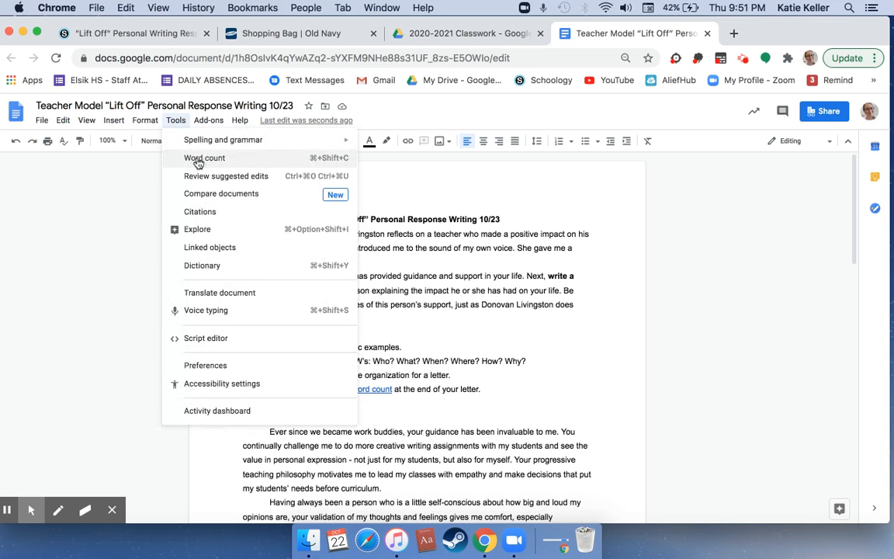
left_click(205, 158)
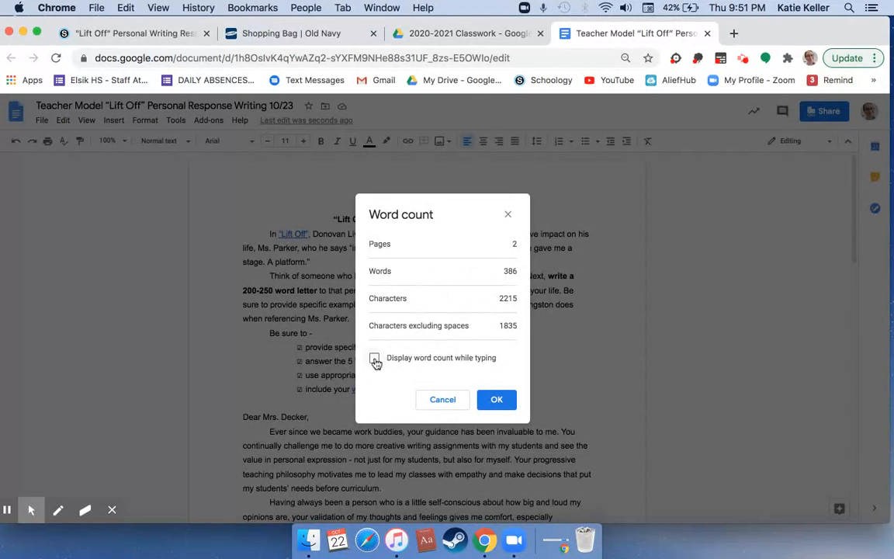
left_click(374, 358)
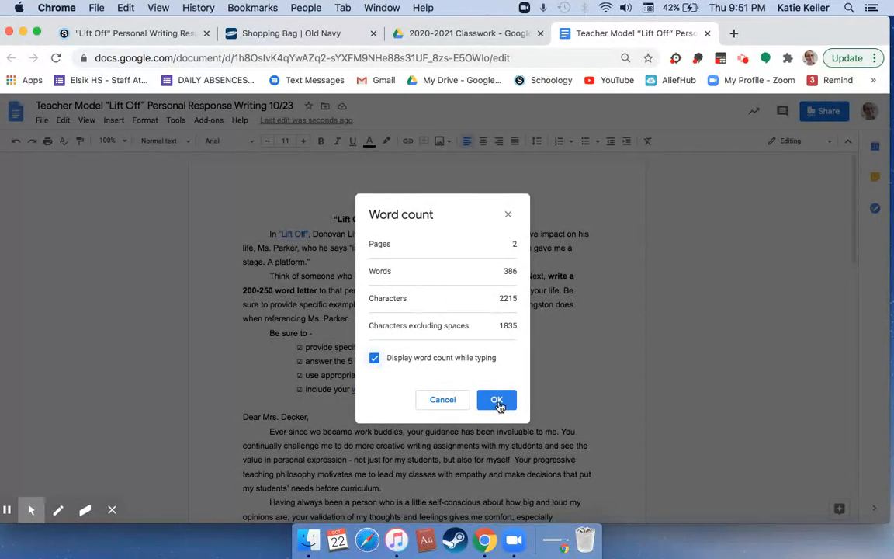
left_click(496, 399)
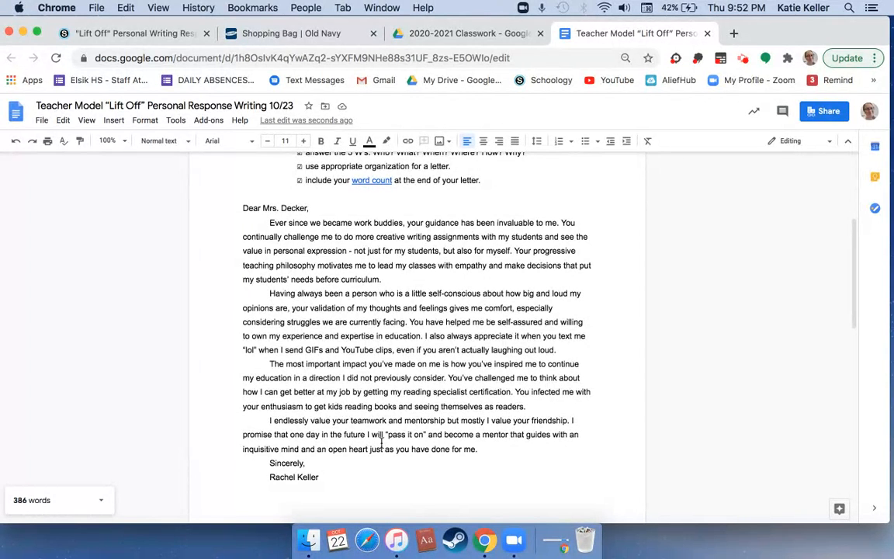
scroll("up", 3)
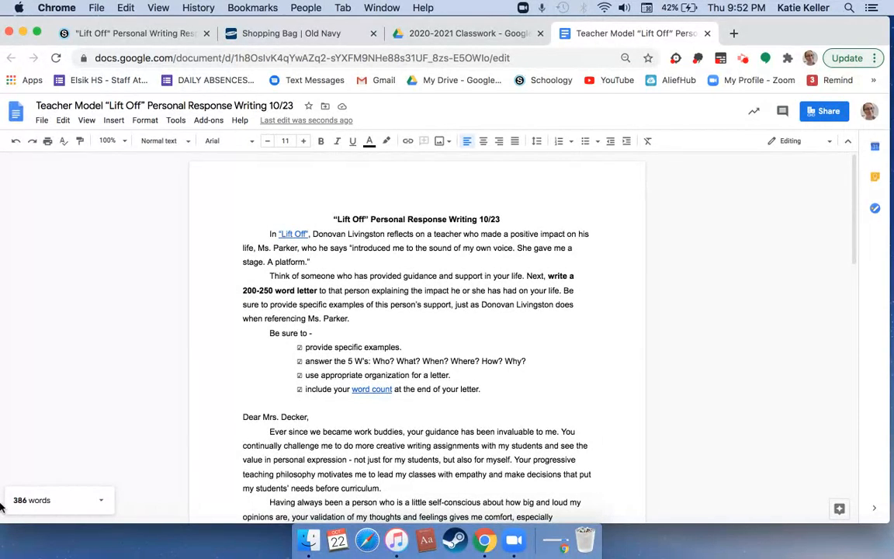
mouse_move(369, 316)
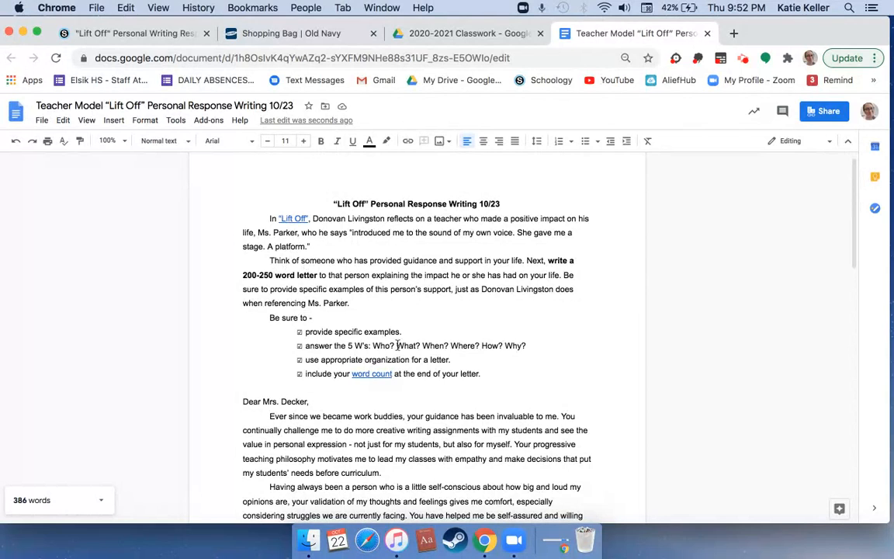
scroll("down", 3)
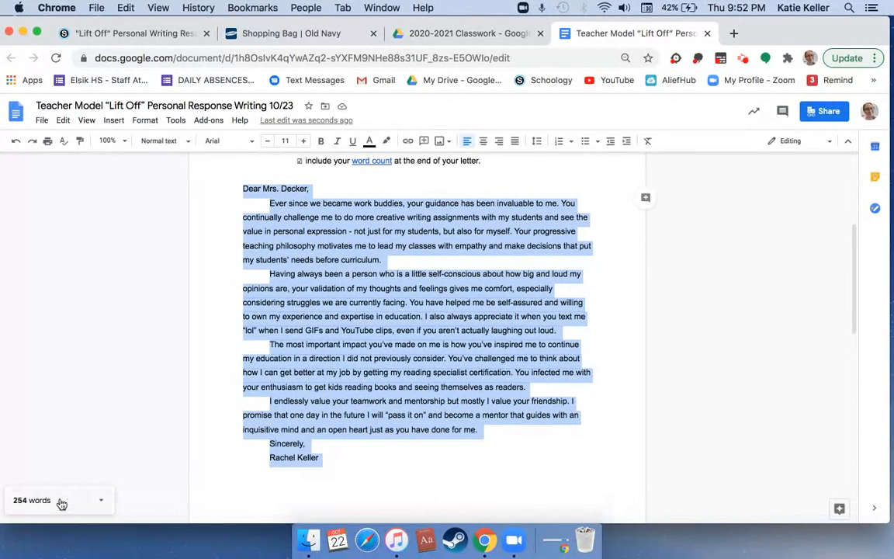
mouse_move(60, 511)
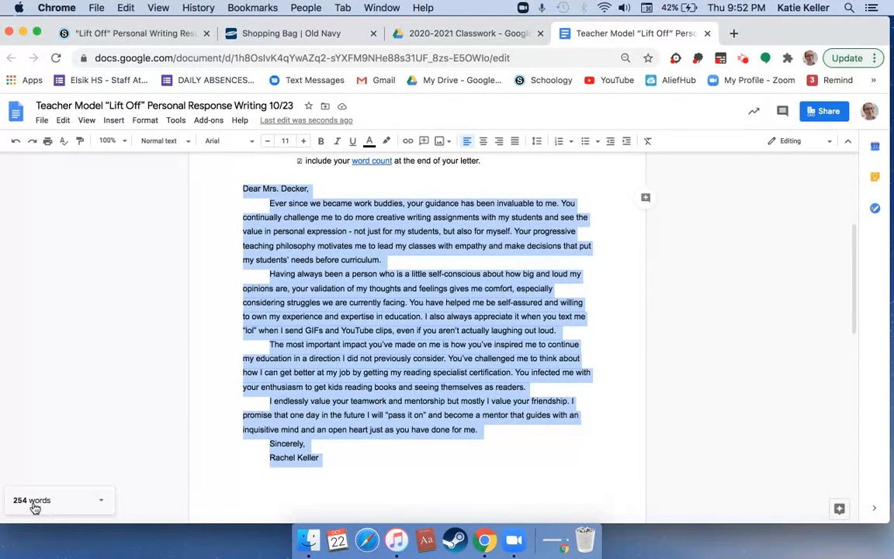
scroll("up", 3)
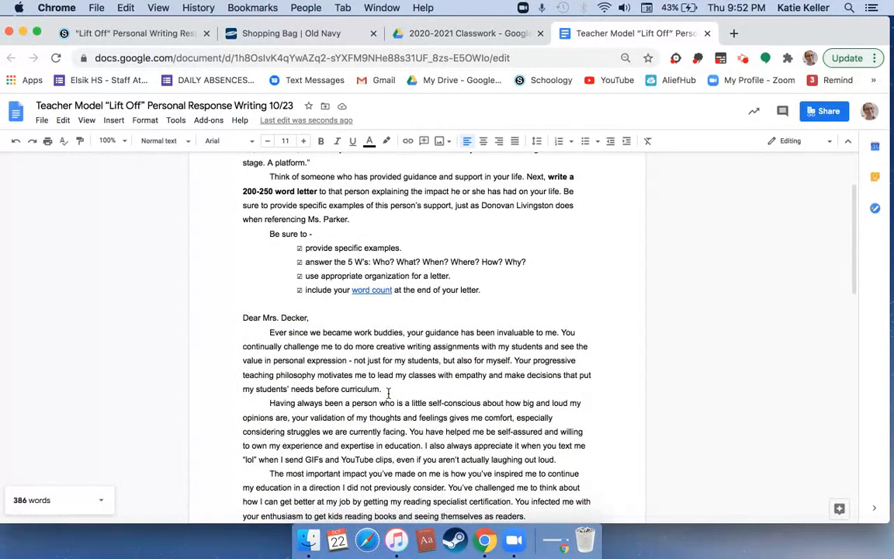
Type 'Word count: 254' below the signature at the end of the letter
scroll("down", 3)
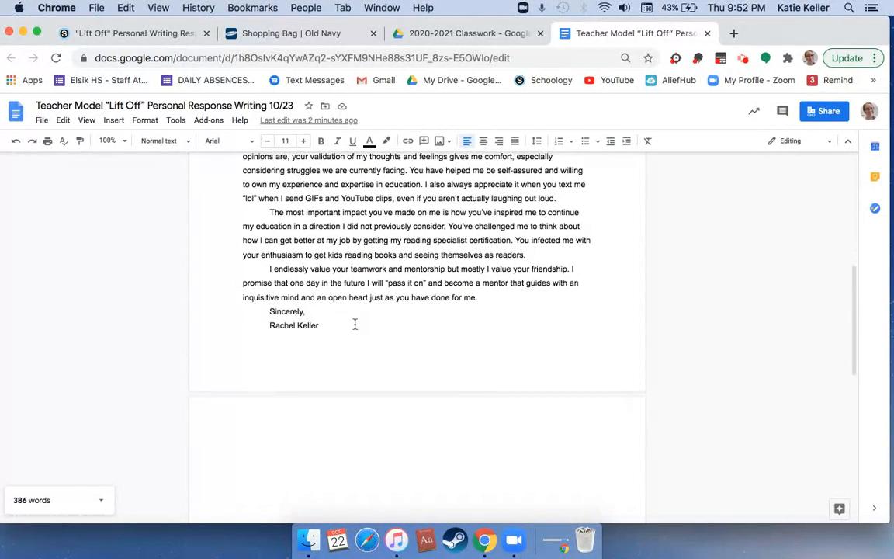
scroll("up", 3)
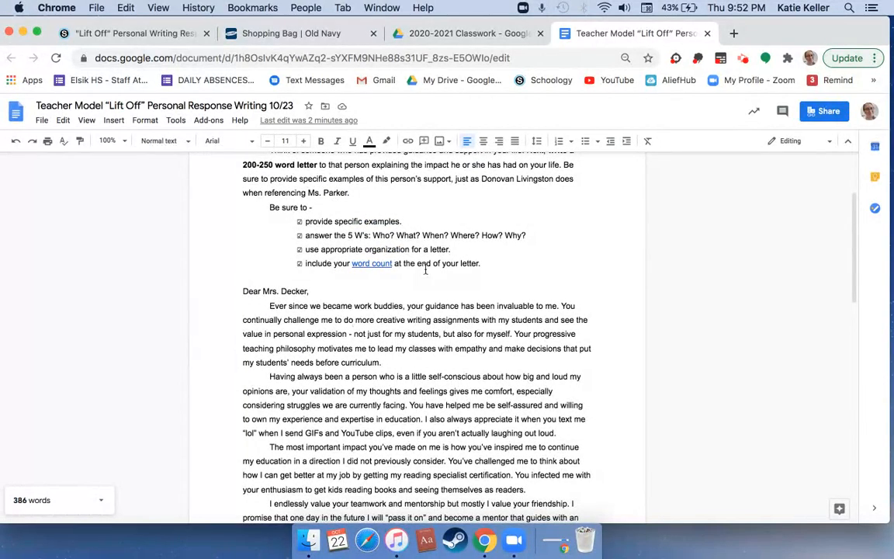
scroll("down", 3)
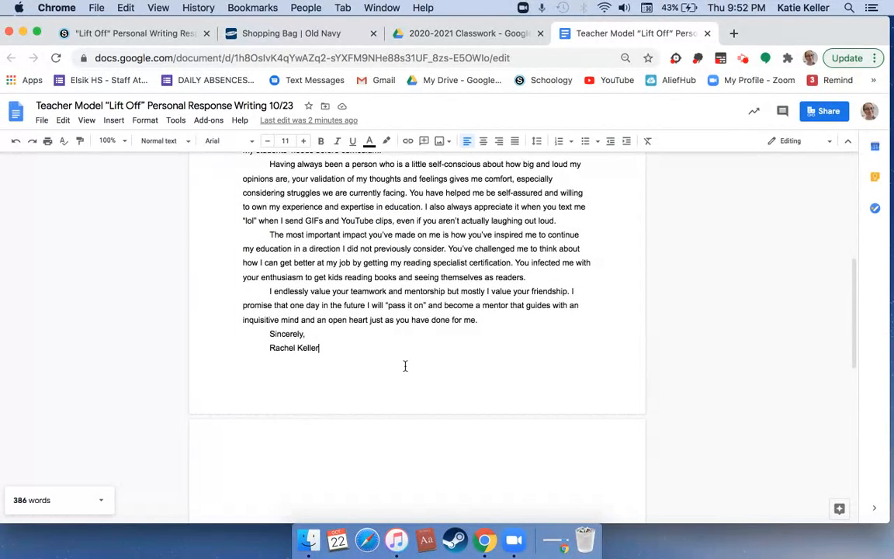
type("Word c")
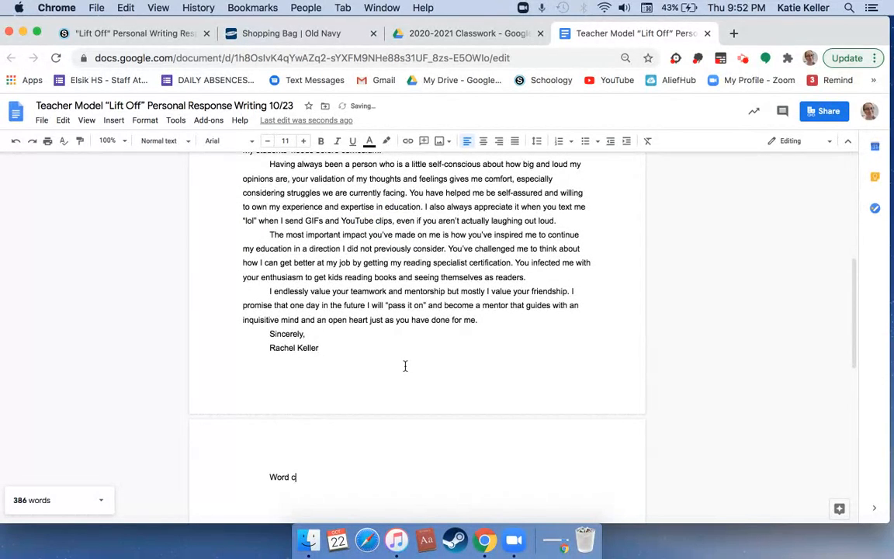
type("ount:")
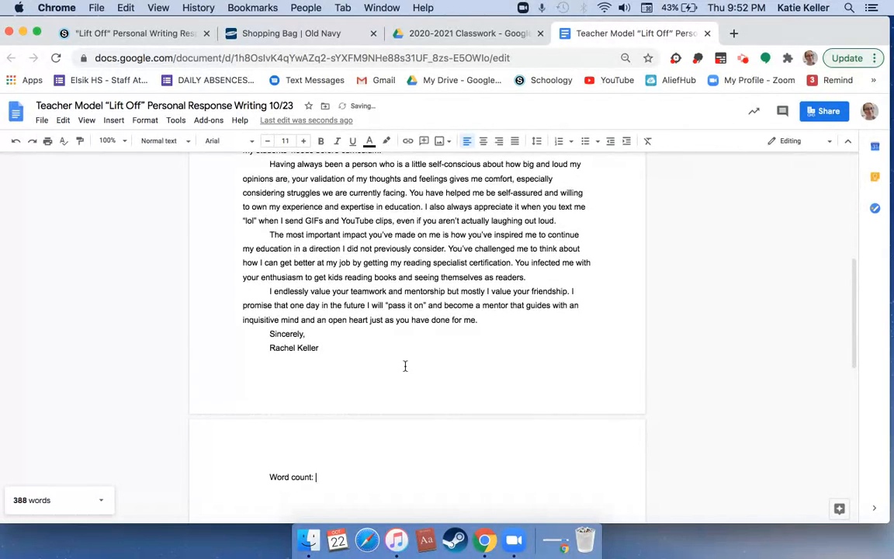
type("254")
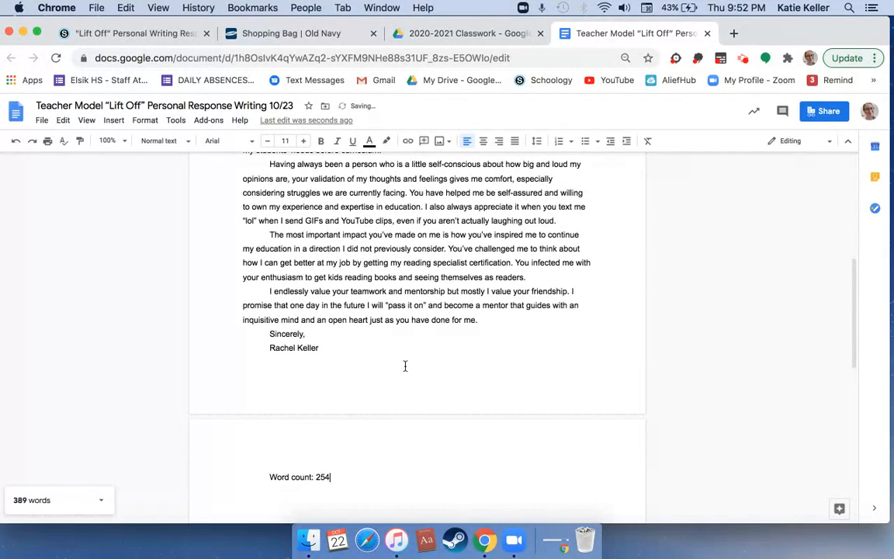